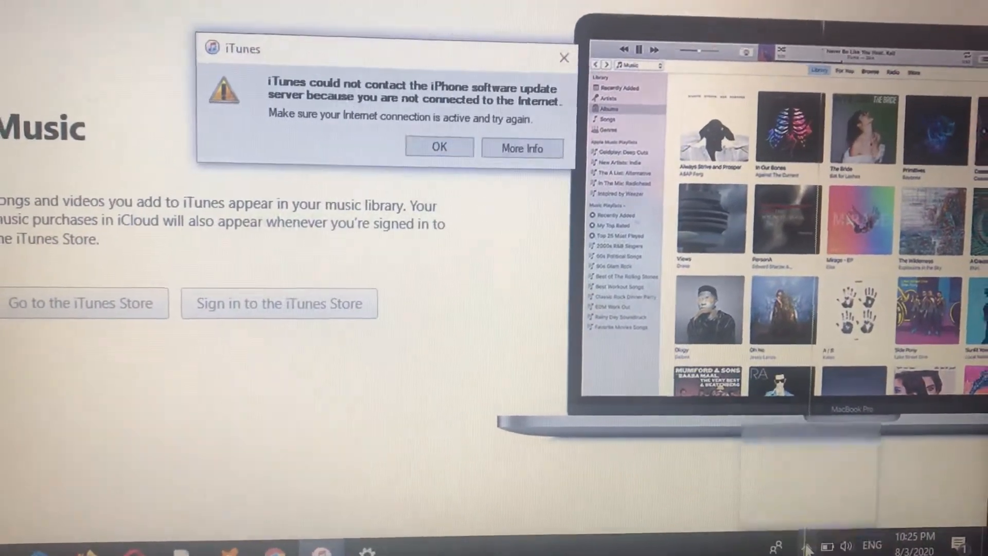
# Step: Dismiss the iTunes 'could not contact update server' error dialog
pyautogui.click(806, 543)
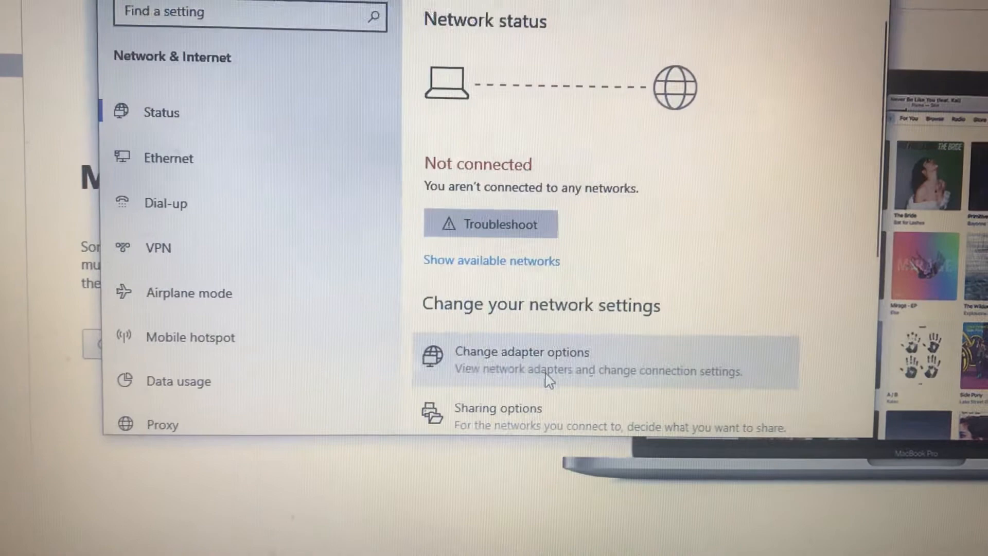
# Step: Open 'Change adapter options' to list the network adapters
pyautogui.click(521, 352)
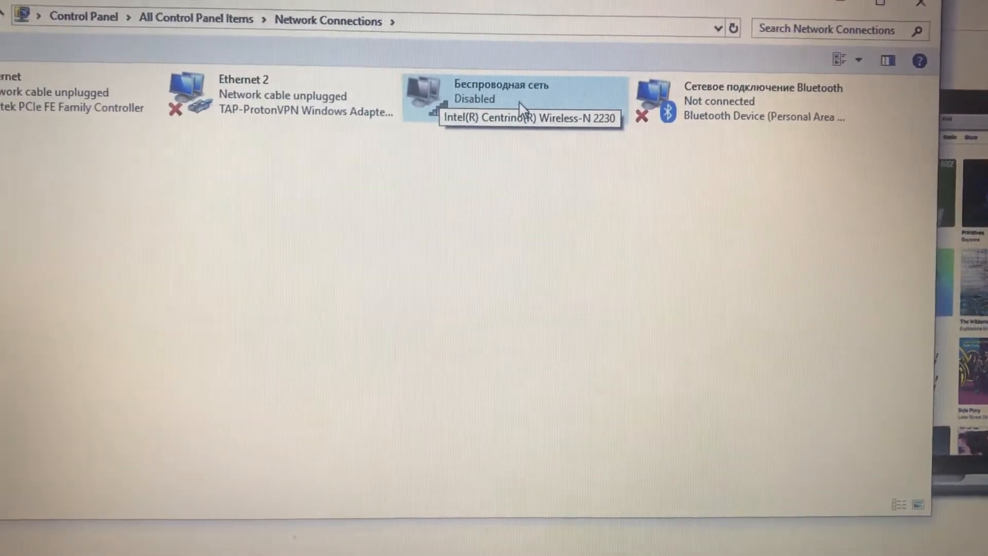
# Step: Enable the disabled Wi-Fi connection from its right-click menu
pyautogui.rightClick(513, 101)
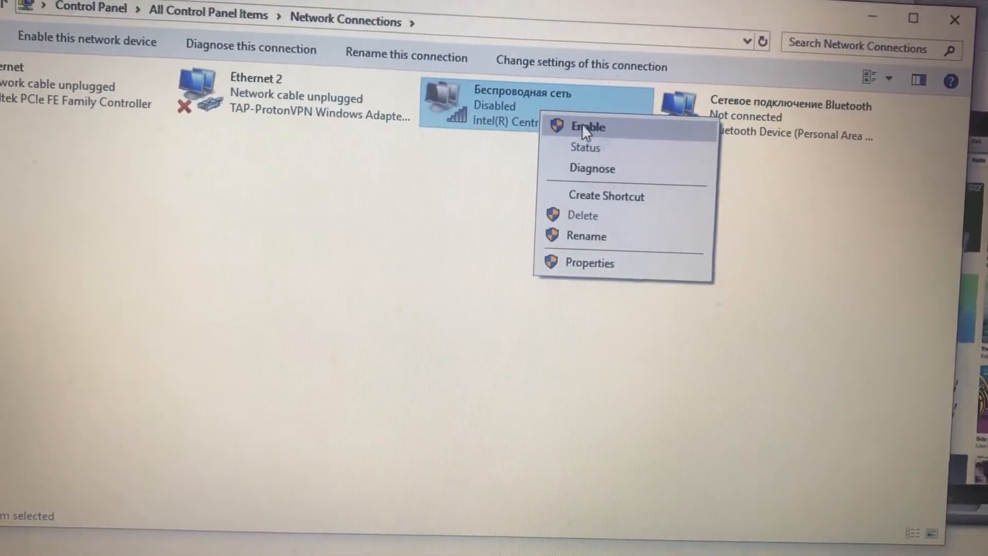
pyautogui.click(587, 127)
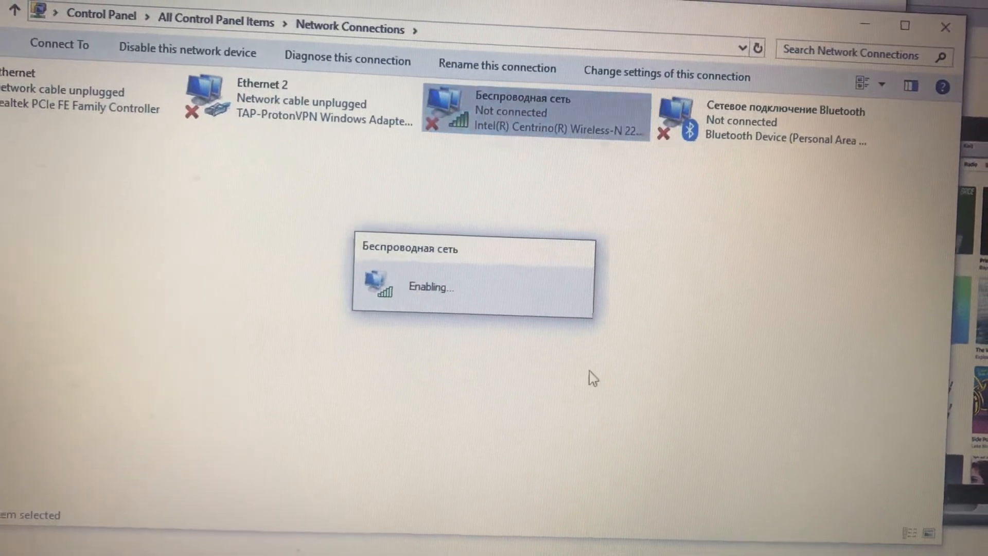